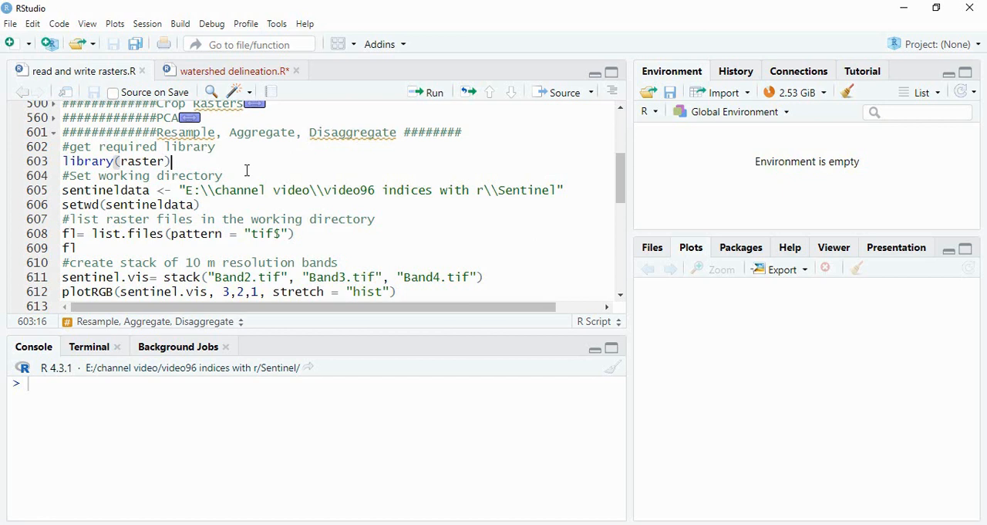
mouse_move(435, 99)
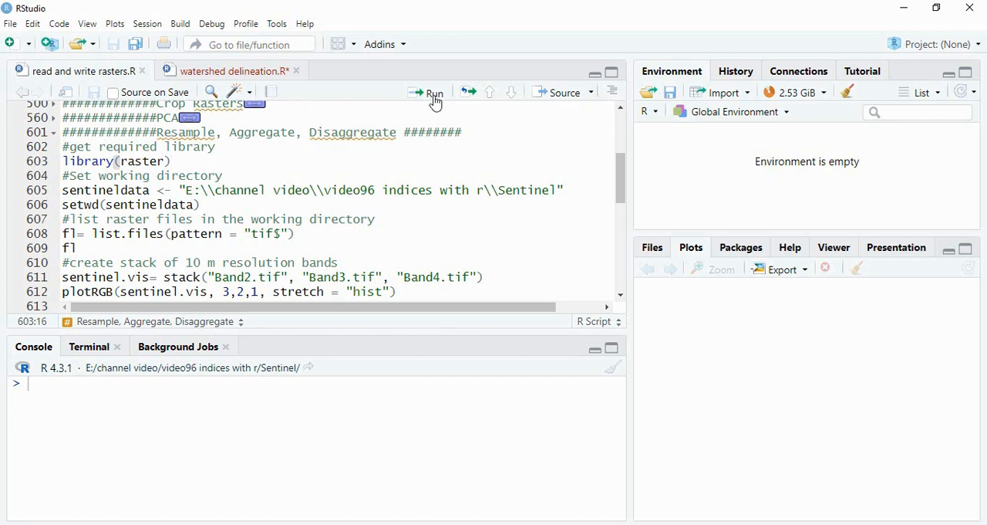
Step: Run library(raster) and setwd to the Sentinel data folder stored in sentineldata
click(427, 92)
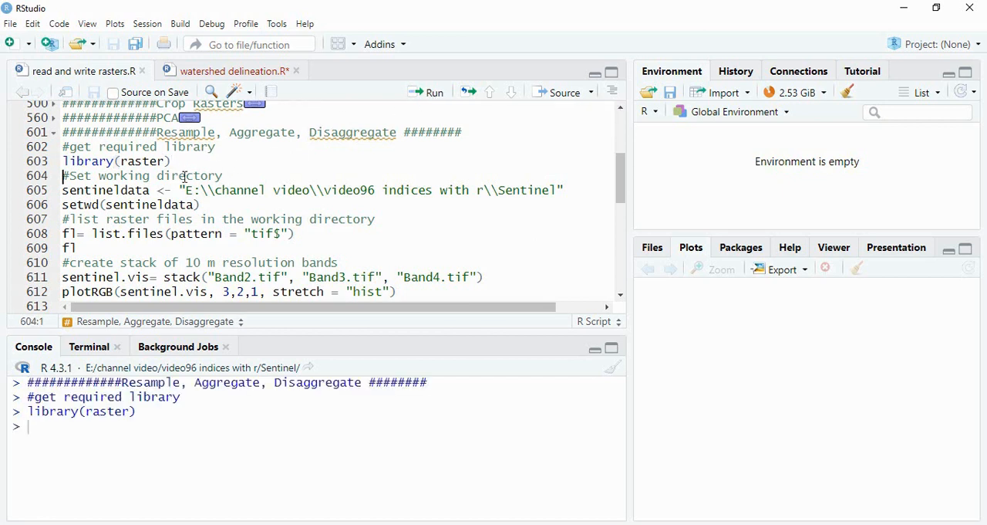
click(185, 190)
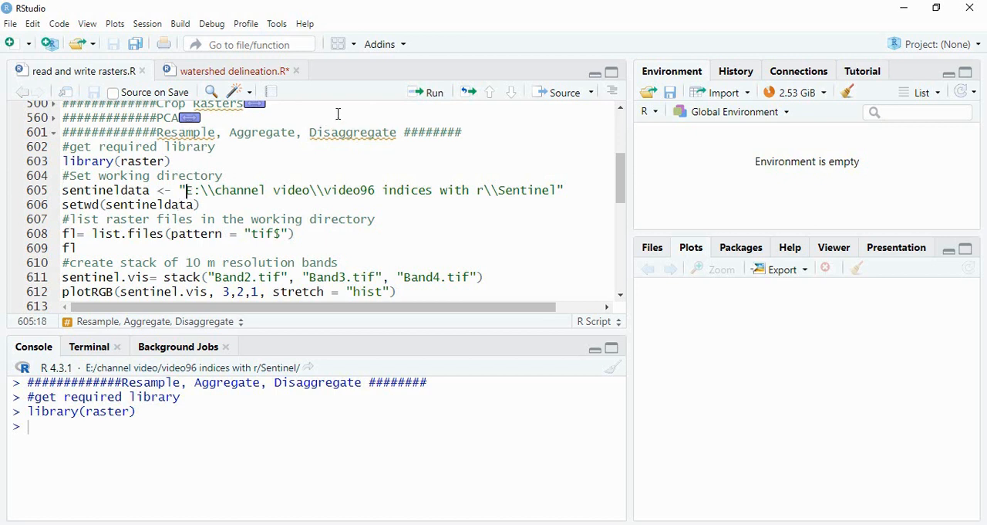
click(425, 92)
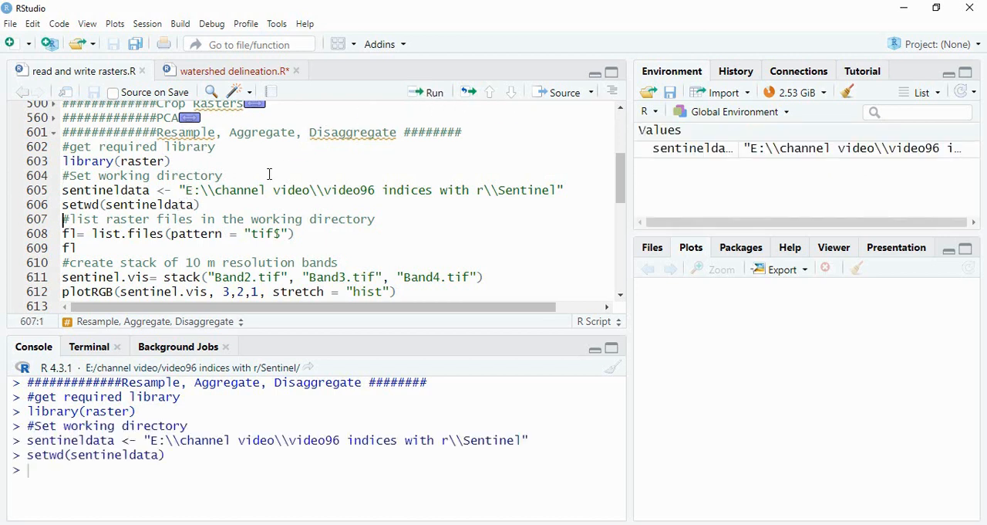
mouse_move(158, 205)
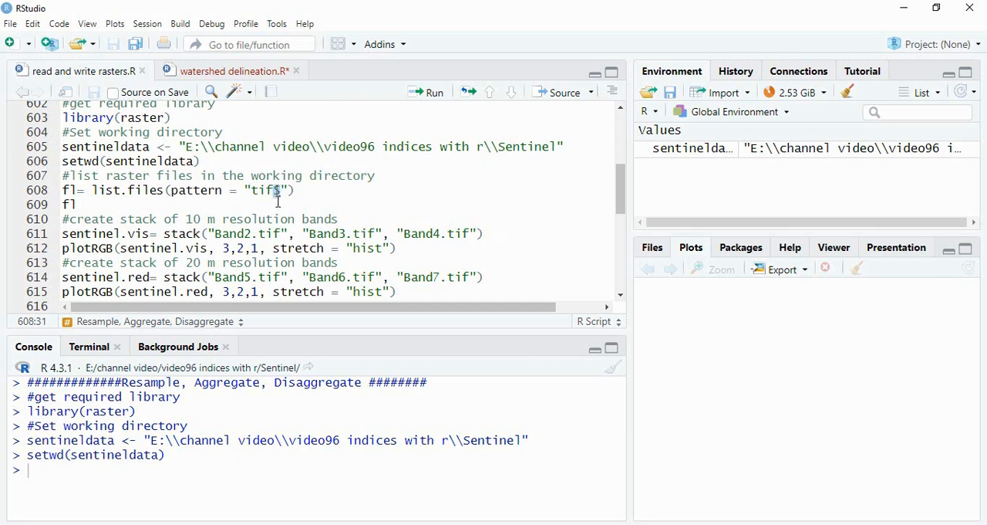
Step: Run fl = list.files(pattern = "tif$") and print fl, showing the twelve band files
click(431, 91)
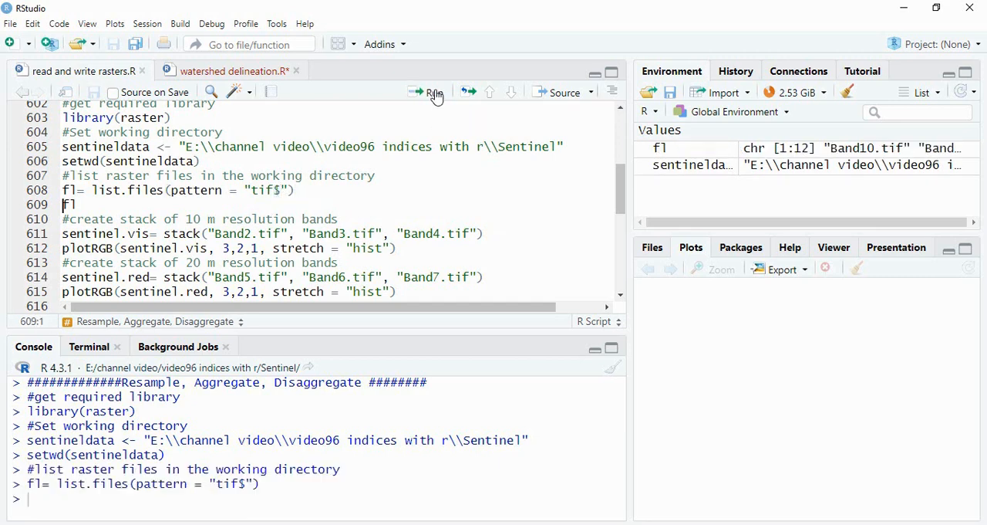
click(432, 92)
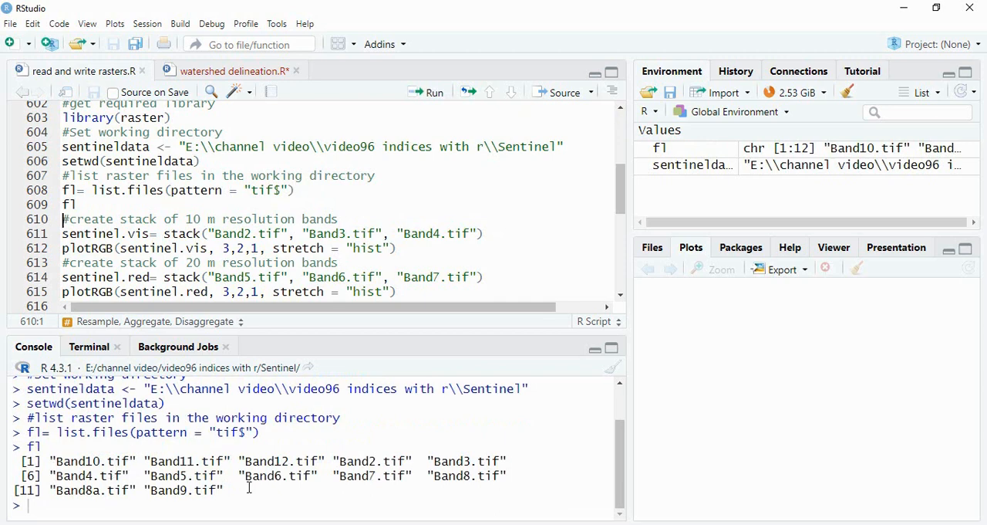
drag(46, 461, 228, 489)
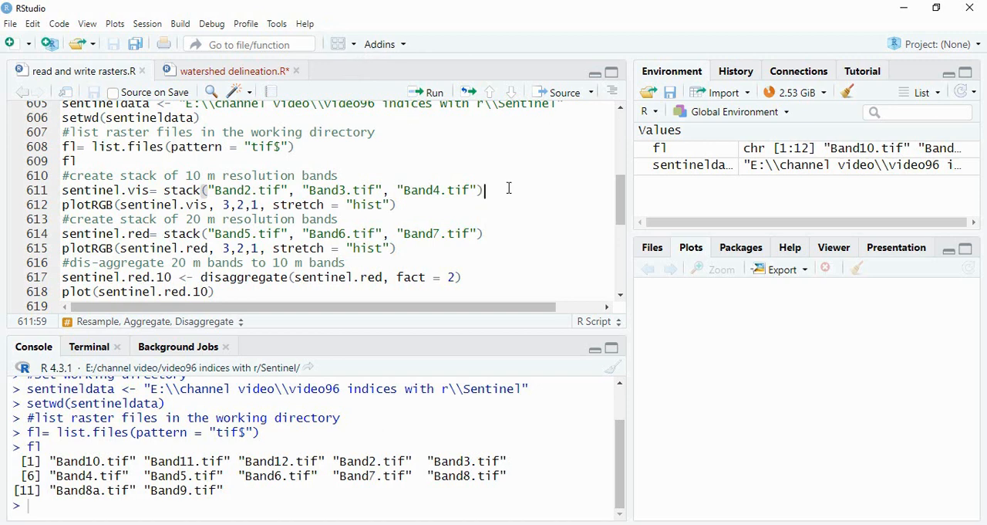
mouse_move(436, 243)
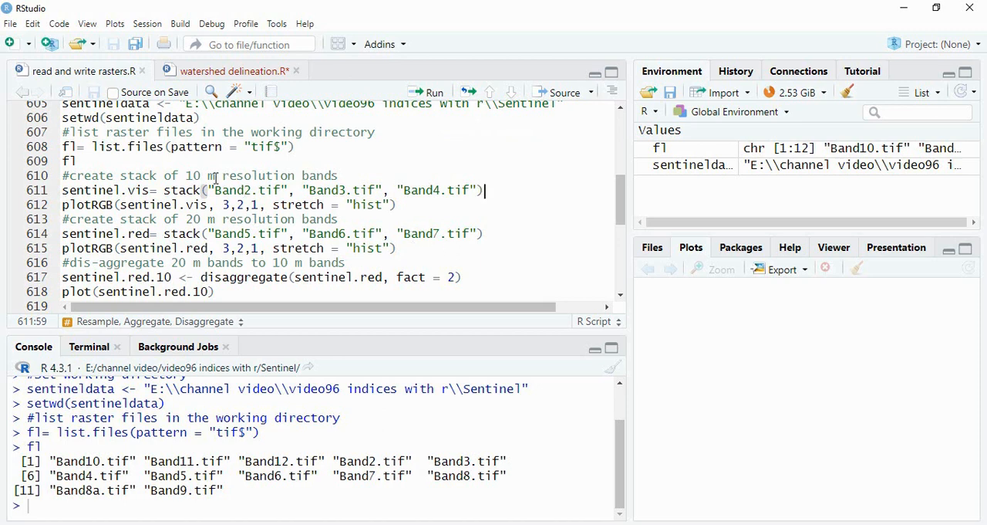
mouse_move(431, 92)
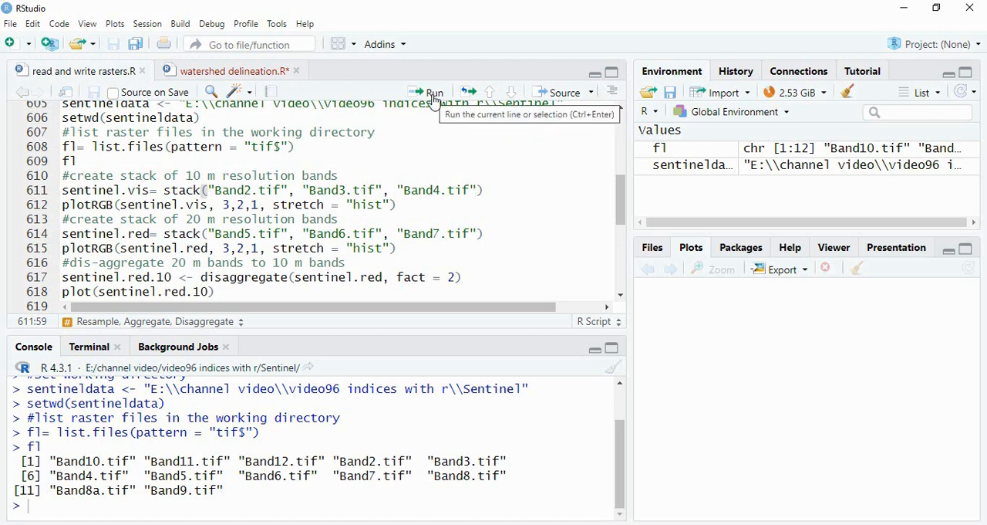
Step: Stack bands 2–4 as sentinel.vis and bands 5–7 as sentinel.red, plotting each as RGB
click(432, 92)
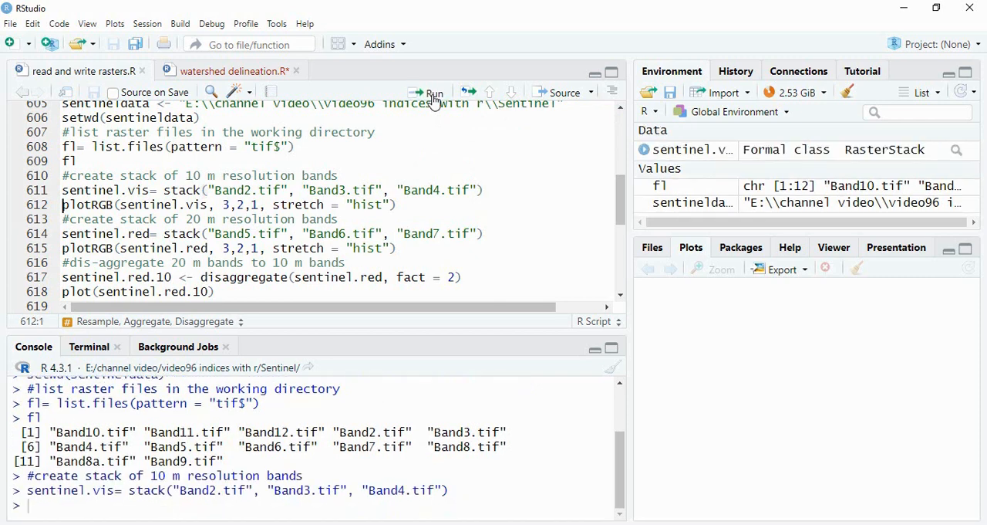
click(430, 93)
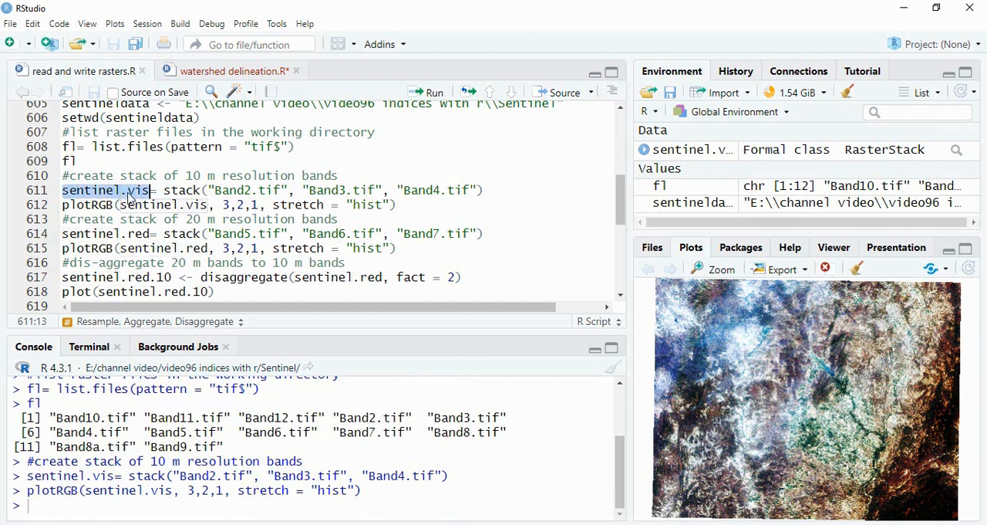
click(342, 218)
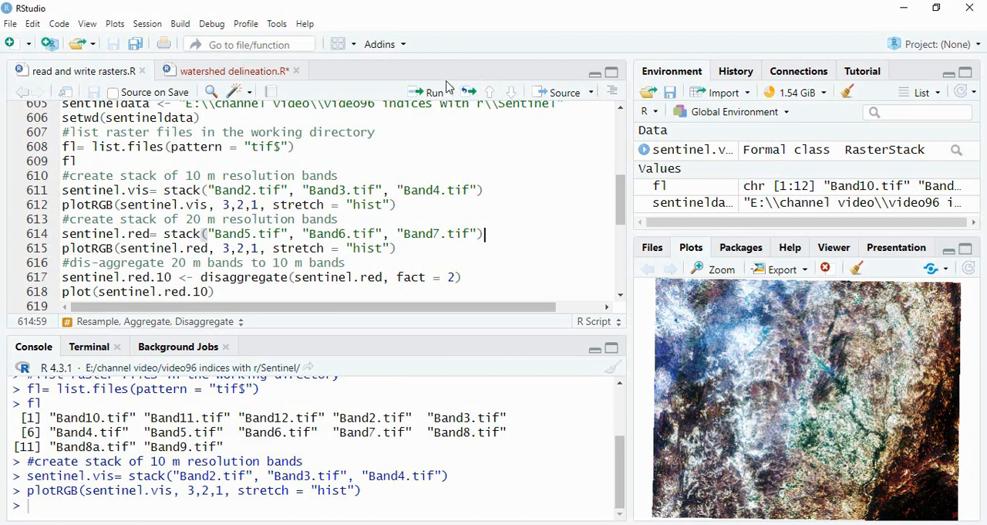
click(426, 92)
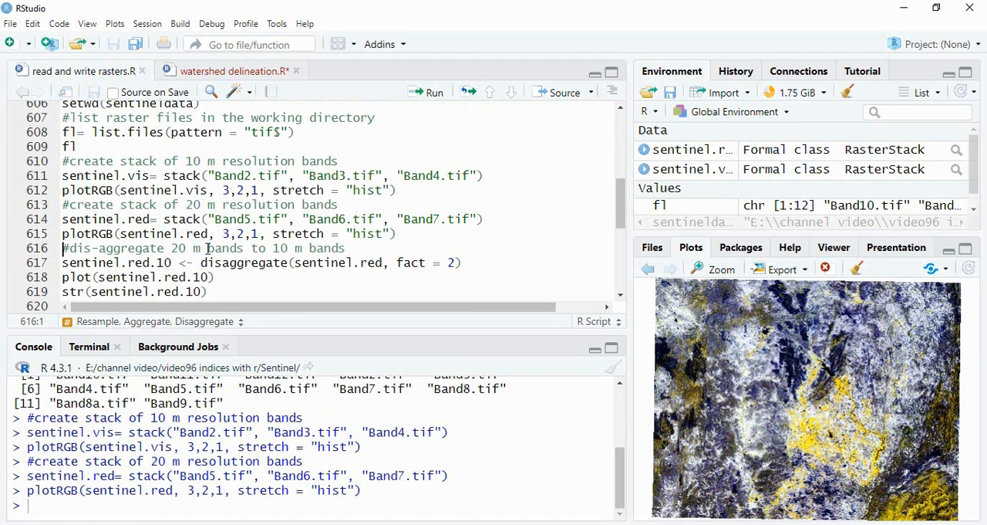
Step: Highlight sentinel.red.10, input sentinel.red and factor 2 in the disaggregate line
click(159, 218)
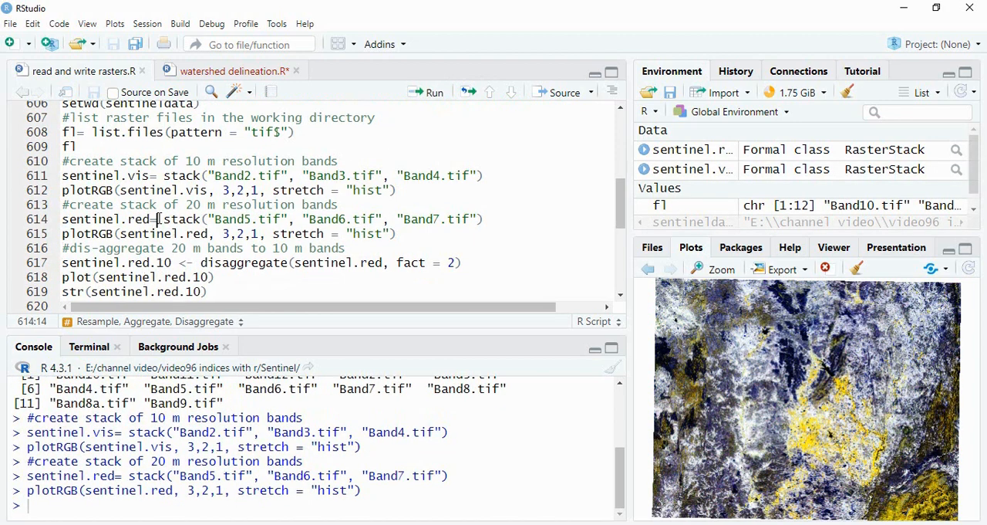
double_click(91, 218)
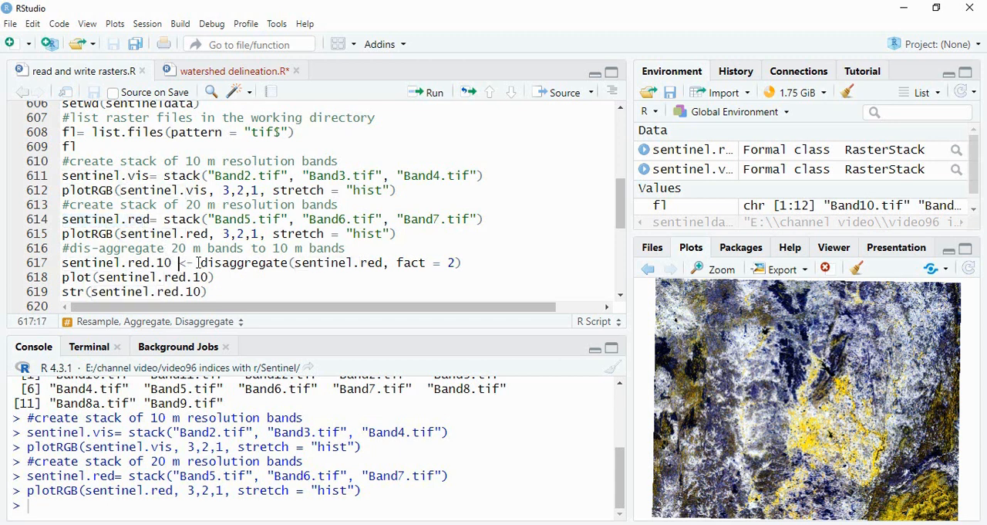
double_click(243, 263)
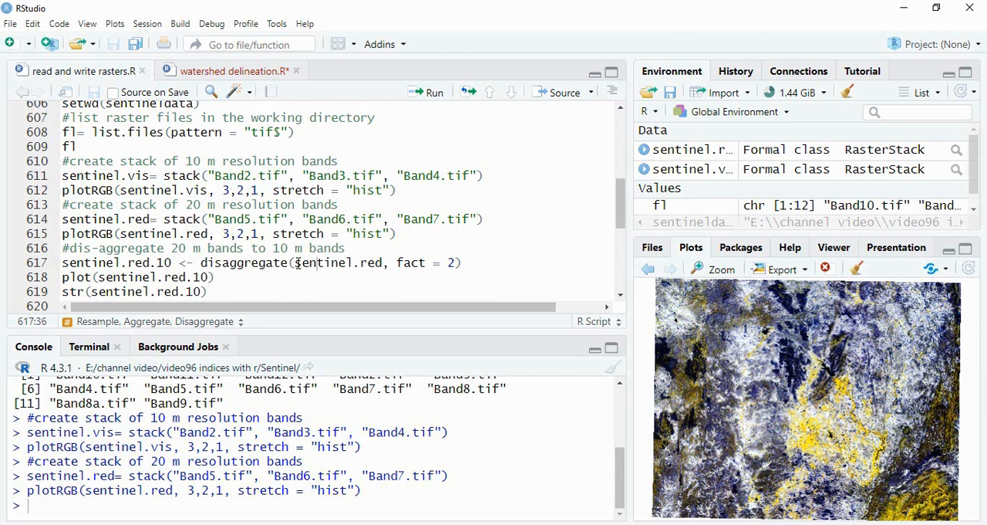
double_click(335, 263)
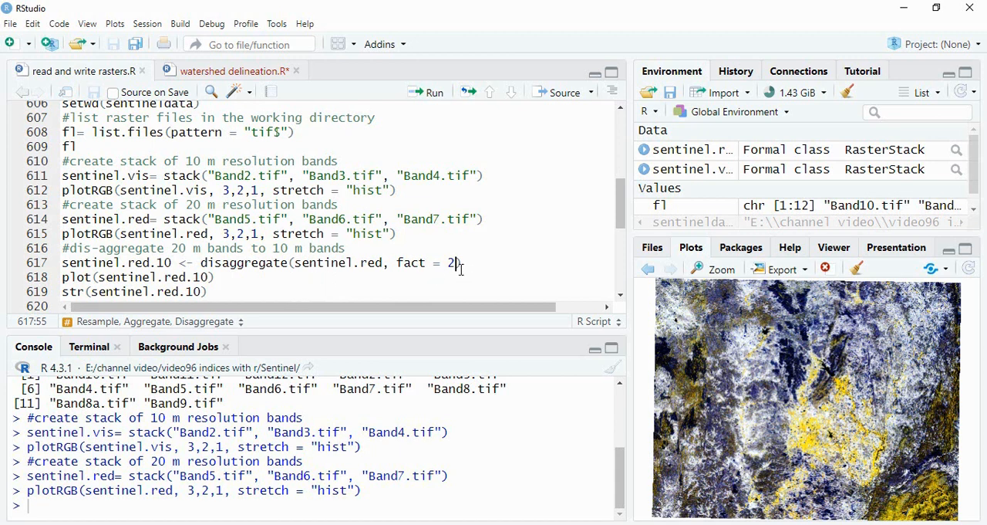
Step: Disaggregate sentinel.red by 2, plot it, and print sentinel.red.10
click(431, 92)
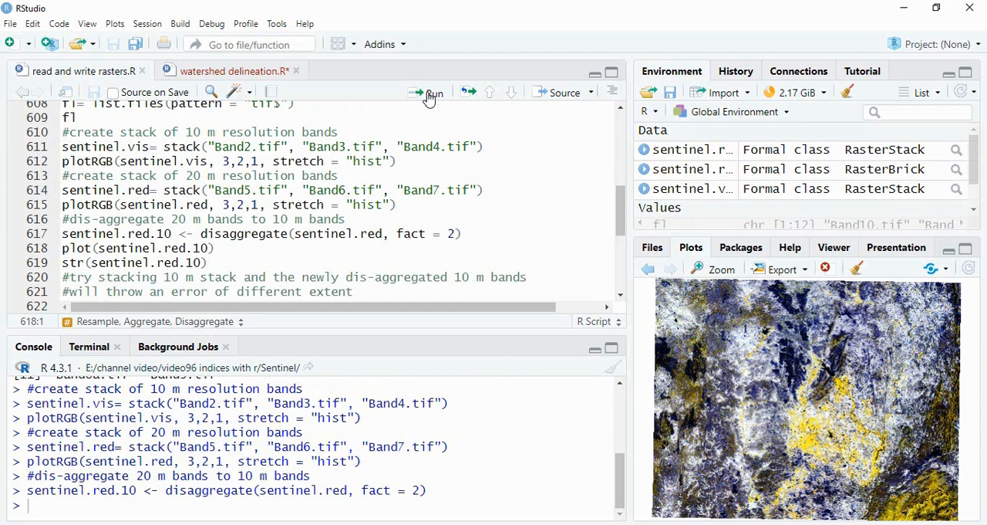
click(430, 92)
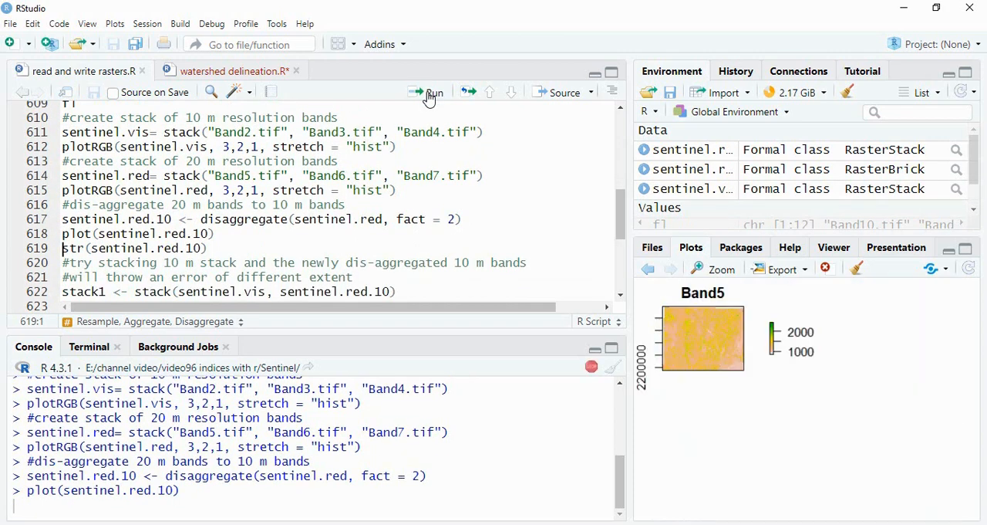
click(426, 92)
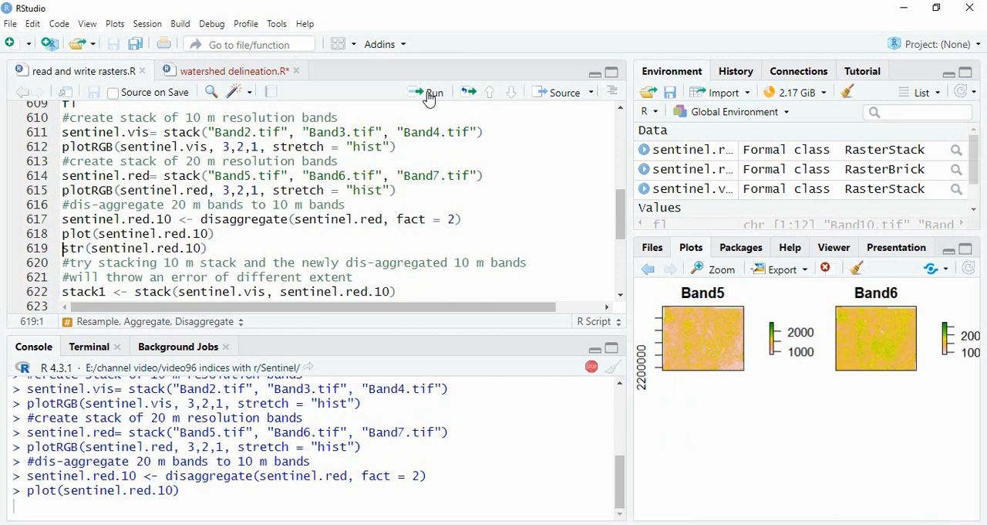
click(428, 92)
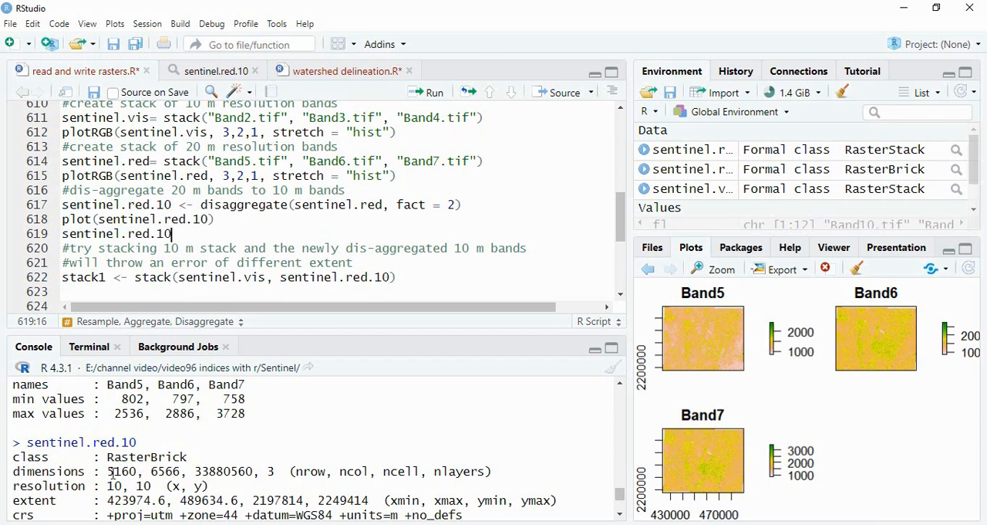
Step: Highlight the 10 by 10 resolution and the sentinel object names
double_click(121, 485)
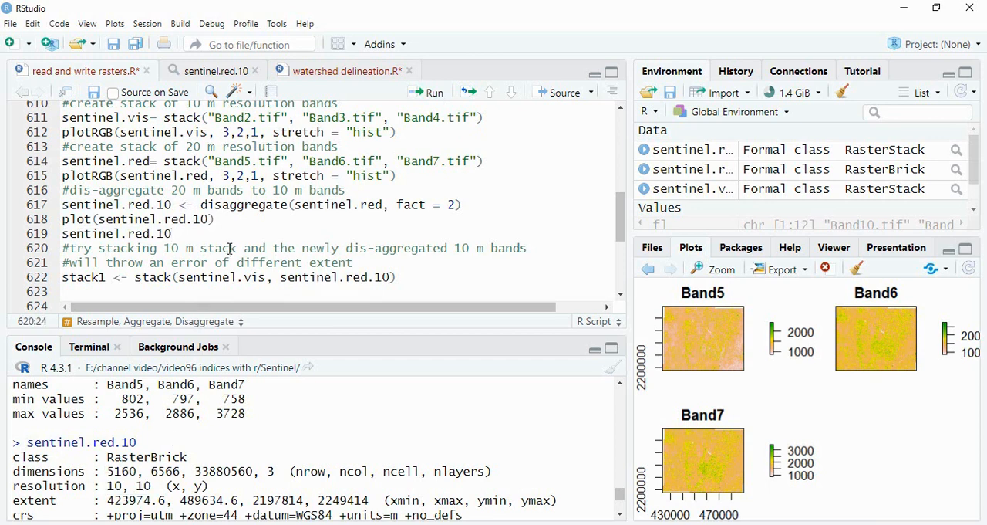
double_click(117, 233)
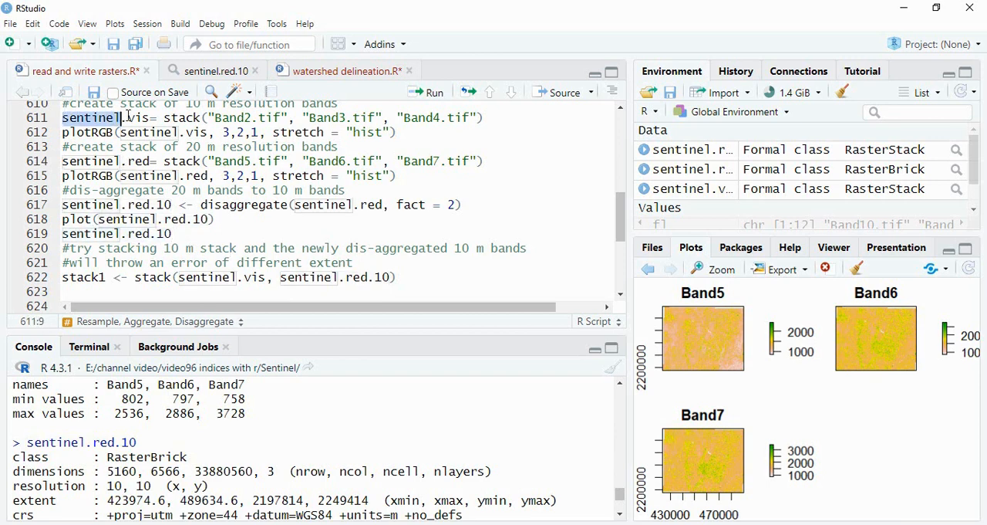
double_click(108, 118)
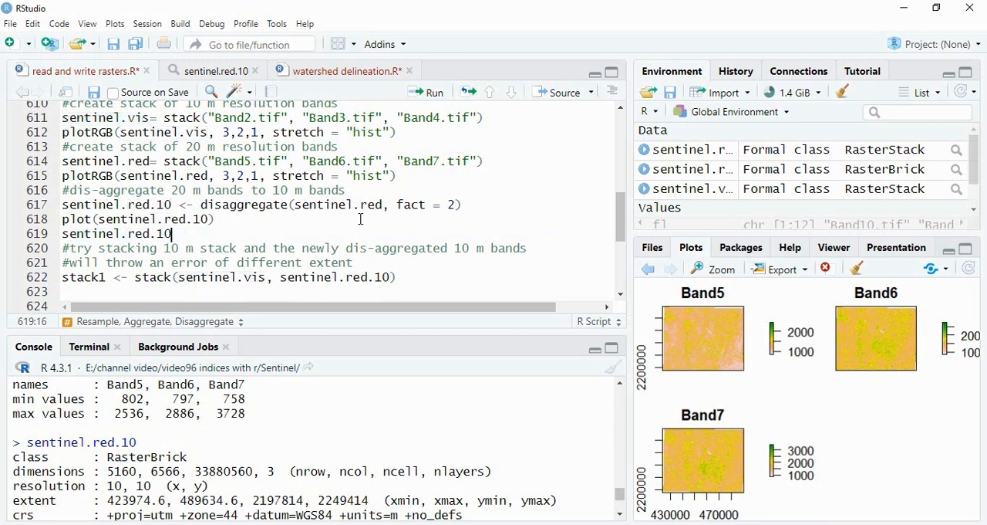
Step: Type compareCRS(sentinel.vis, sentinel.red.10) on line 620 and run it, returning TRUE
text(compareCRS(sen)
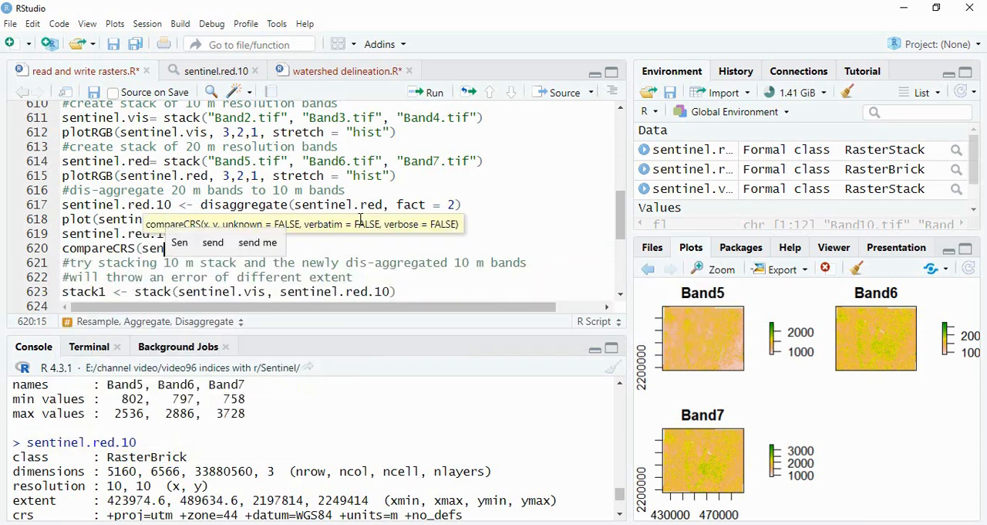
text(tinel.vis))
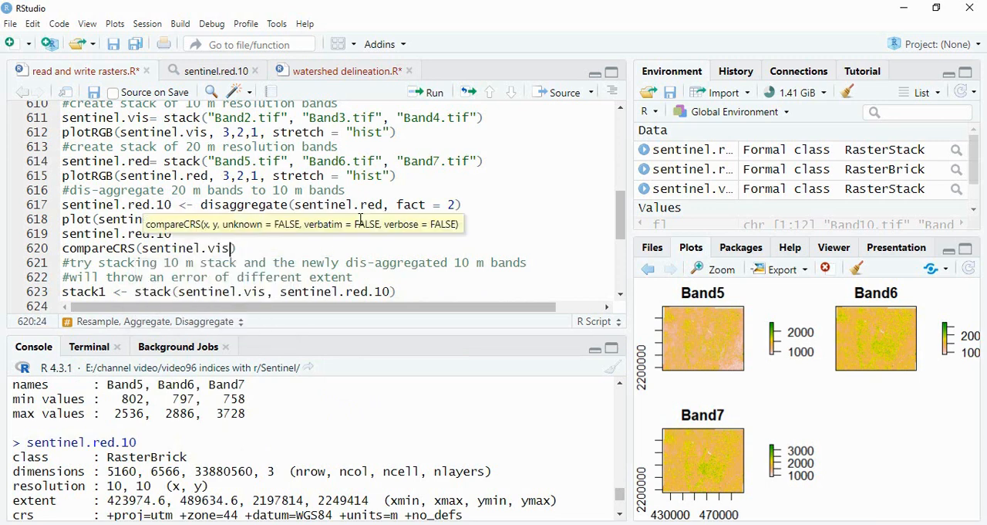
text(,)
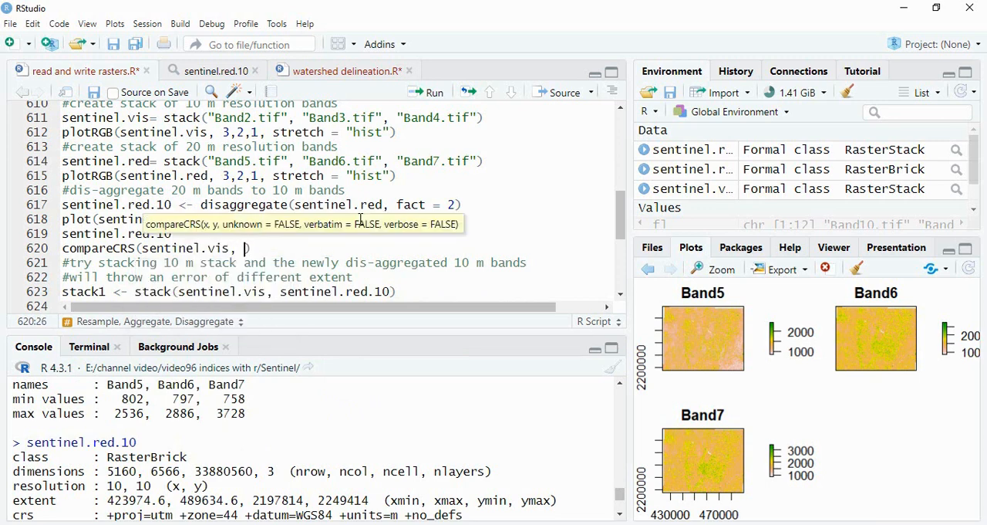
text(sentinel.red.10)
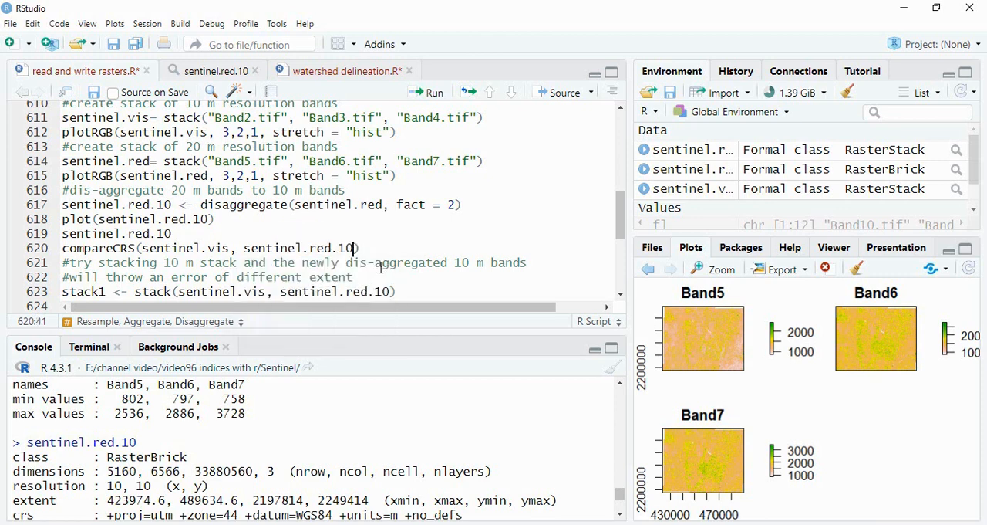
click(428, 92)
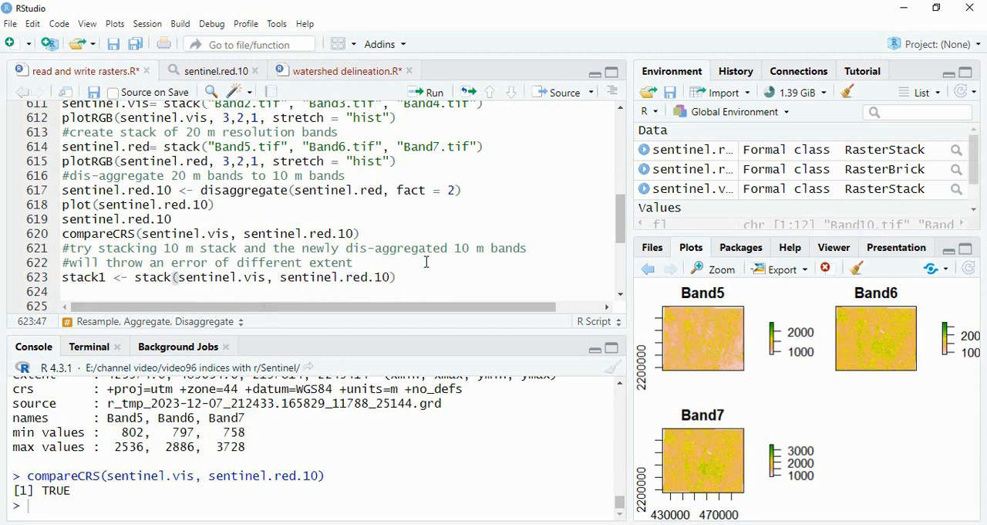
Step: Run stack1 <- stack(sentinel.vis, sentinel.red.10), which fails with a different extent error
click(427, 92)
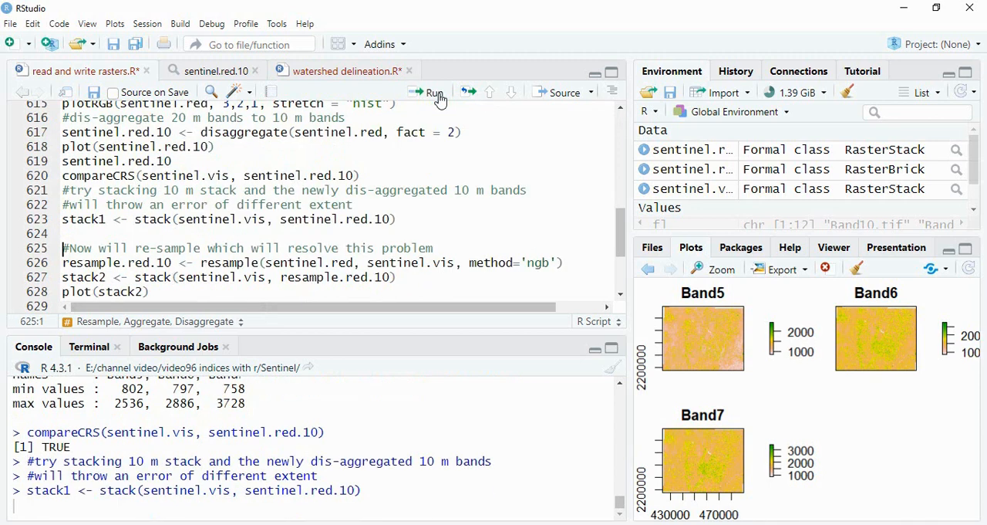
click(429, 92)
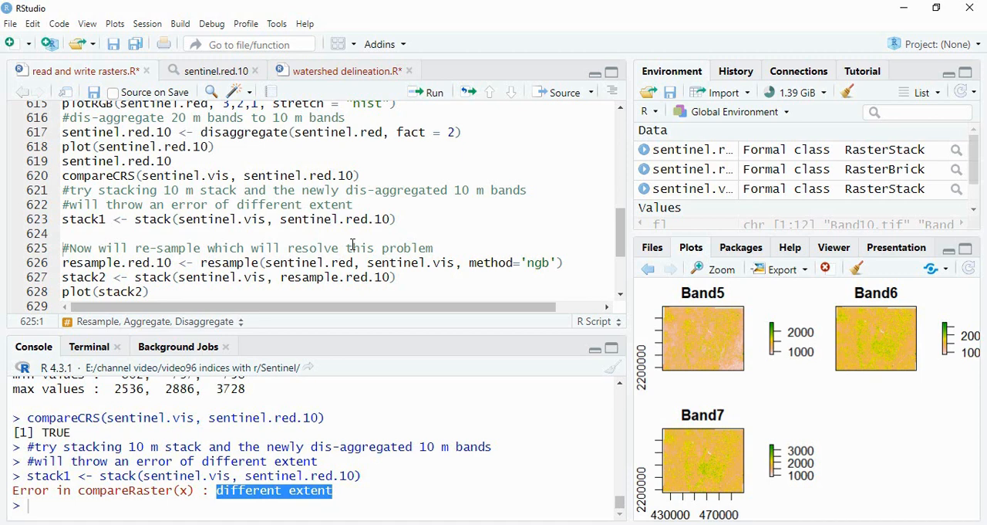
mouse_move(185, 277)
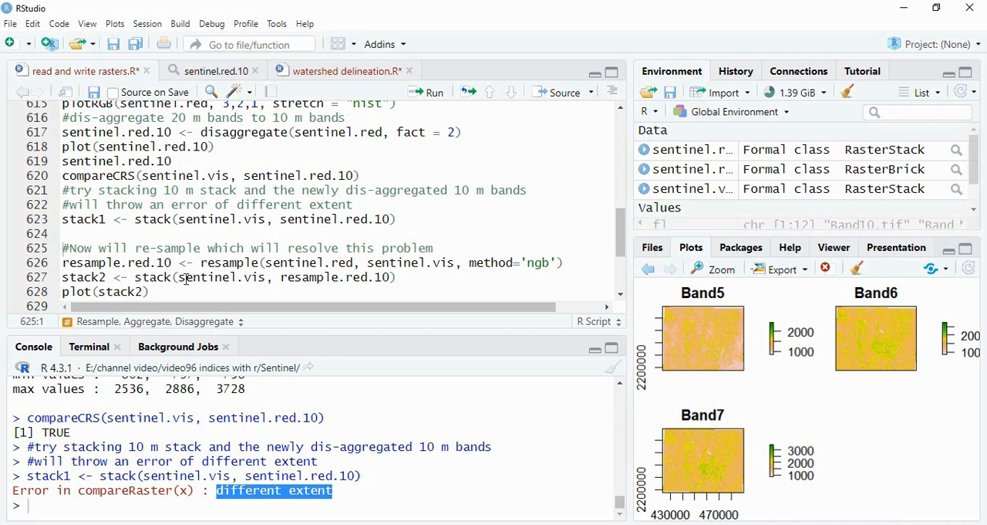
Step: Walk through the resample.red.10 line, highlighting sentinel.red as input and sentinel.vis as target grid
double_click(228, 262)
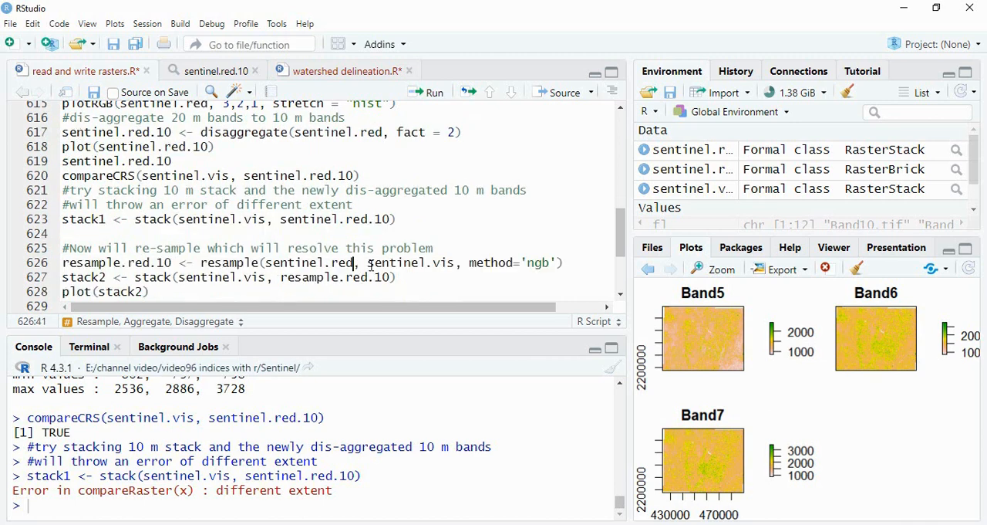
double_click(412, 262)
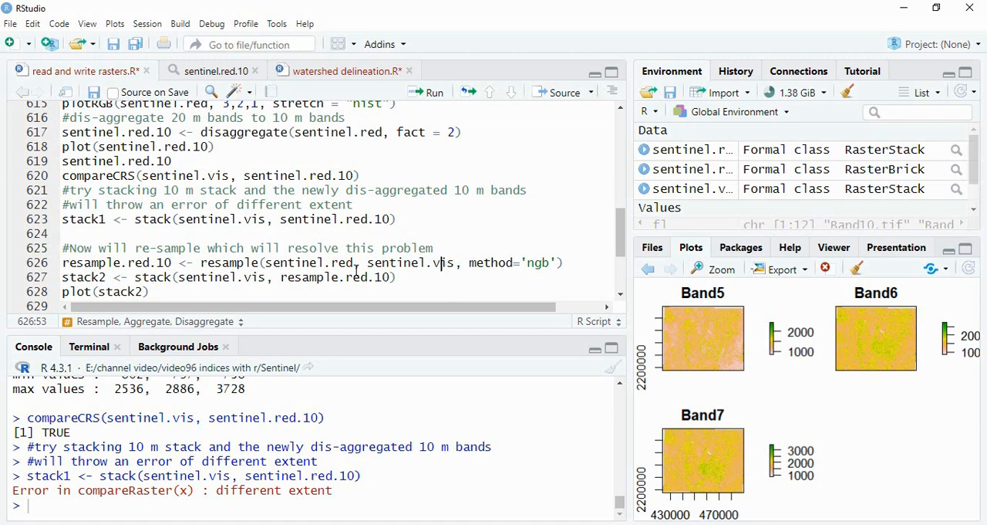
double_click(309, 262)
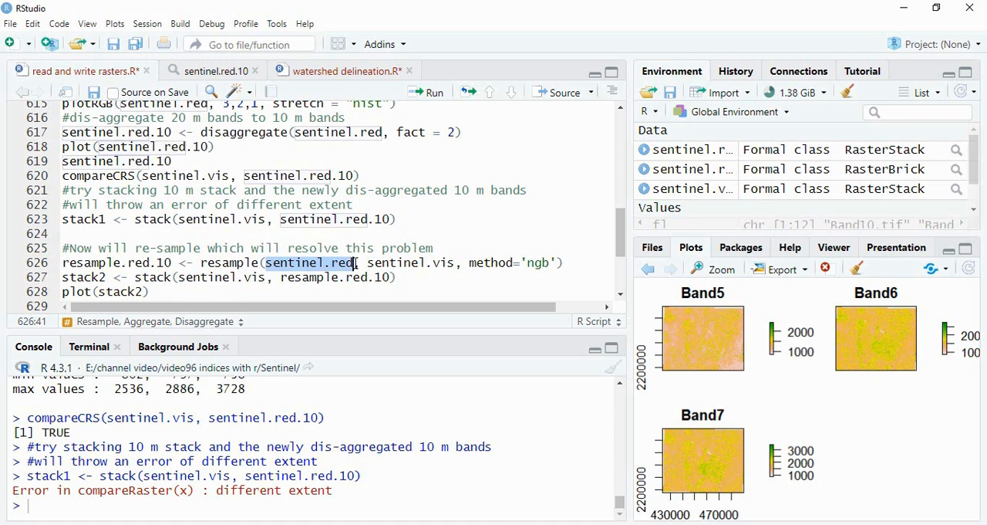
mouse_move(365, 262)
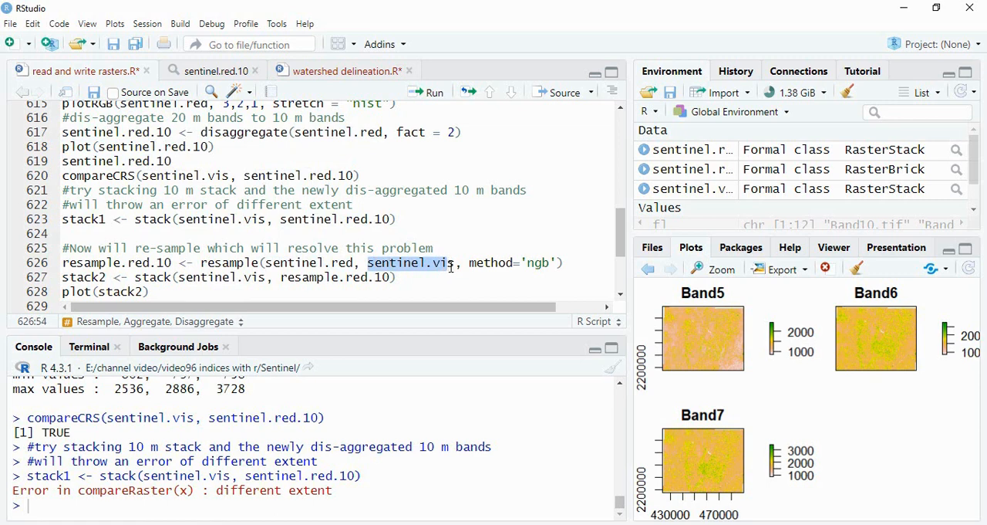
click(356, 262)
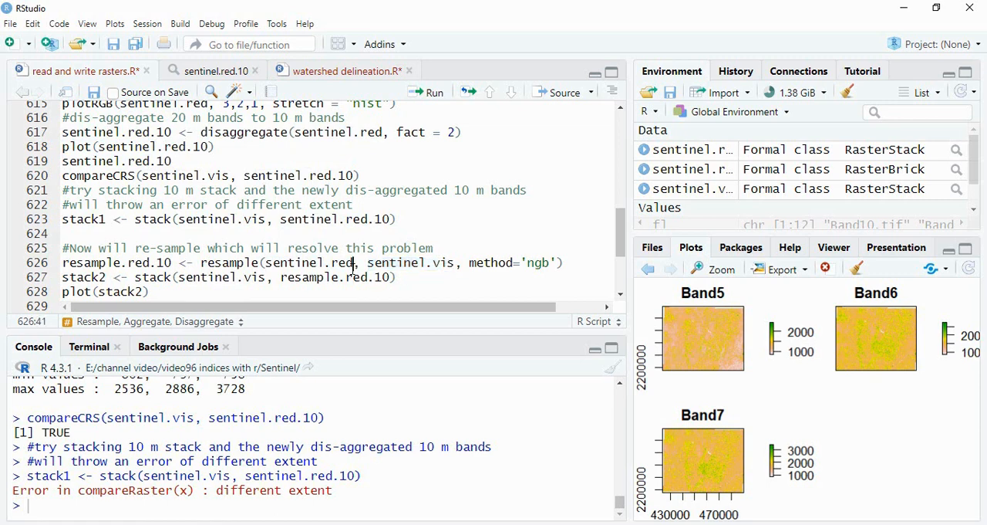
drag(467, 262, 563, 263)
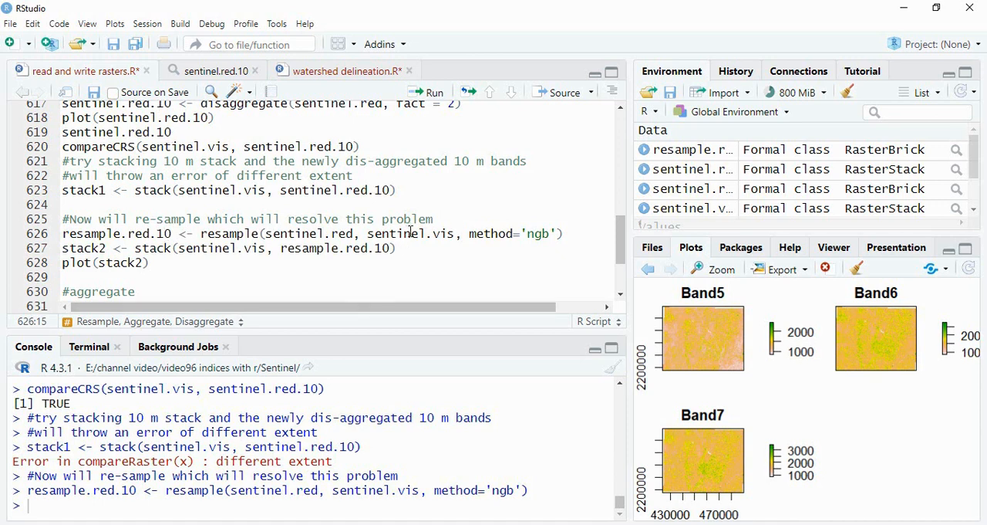
mouse_move(432, 92)
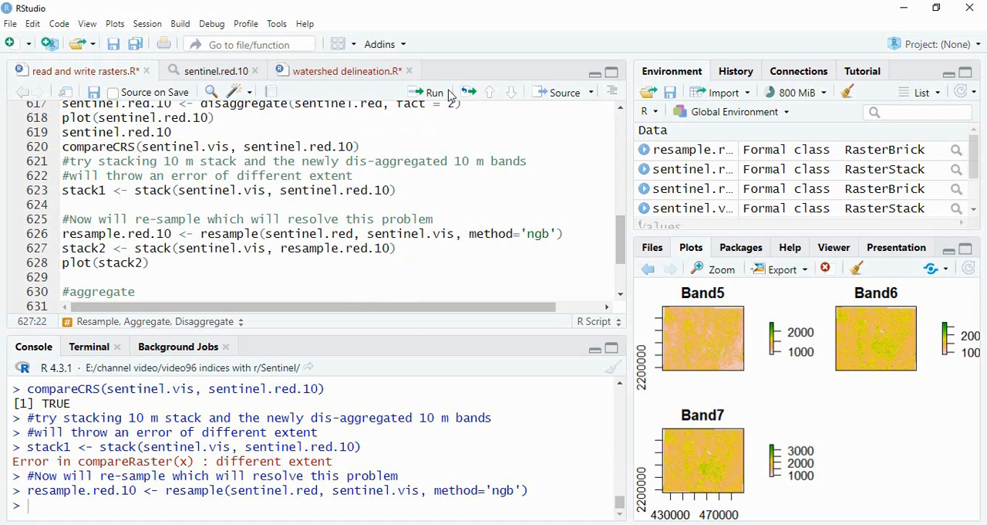
Step: Run stack2 <- stack(...) combining sentinel.vis with resample.red.10
click(428, 92)
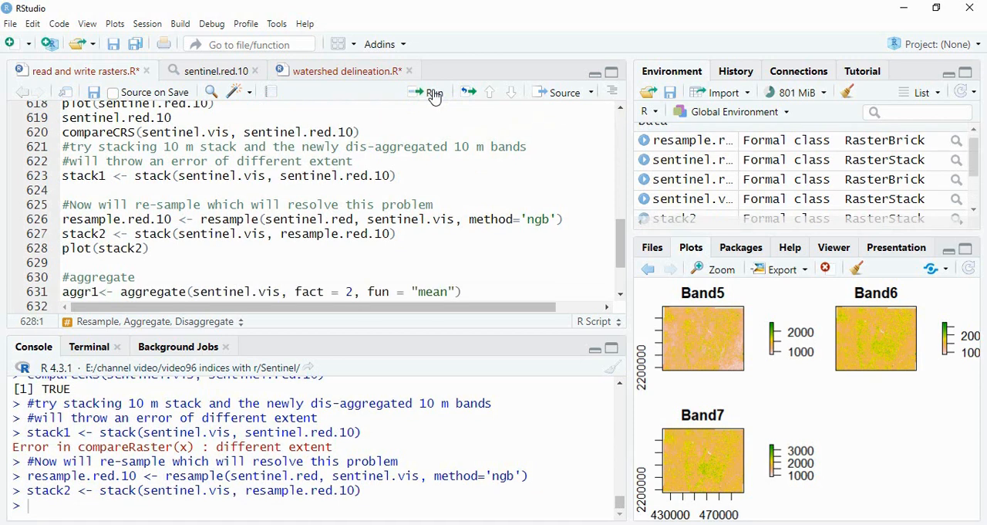
mouse_move(182, 353)
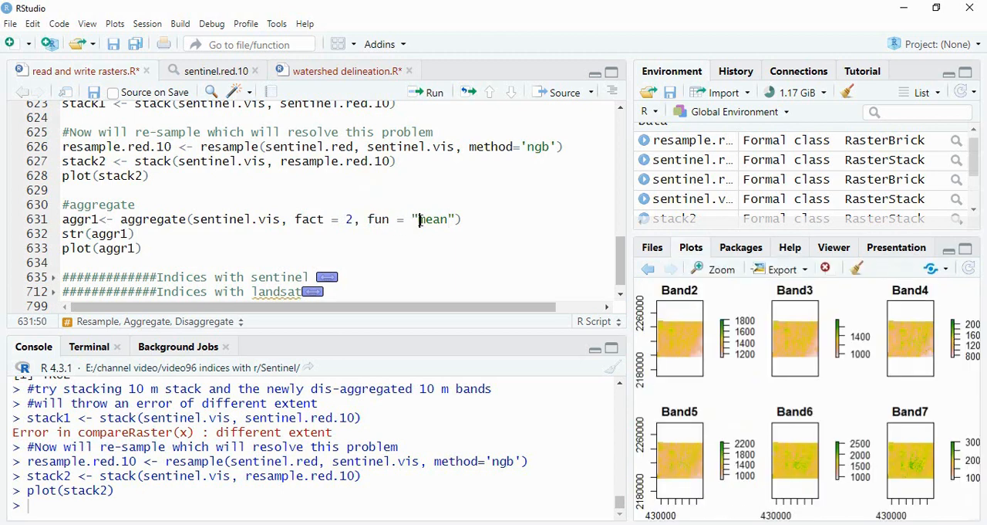
Step: Change str(aggr1) to aggr1, then create aggr1 from sentinel.vis by factor 2 and print it
double_click(435, 219)
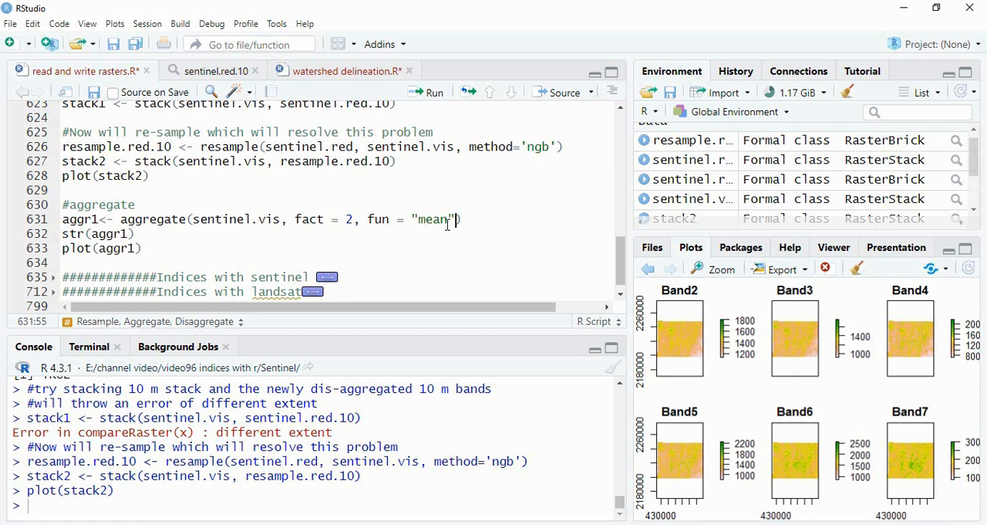
mouse_move(430, 92)
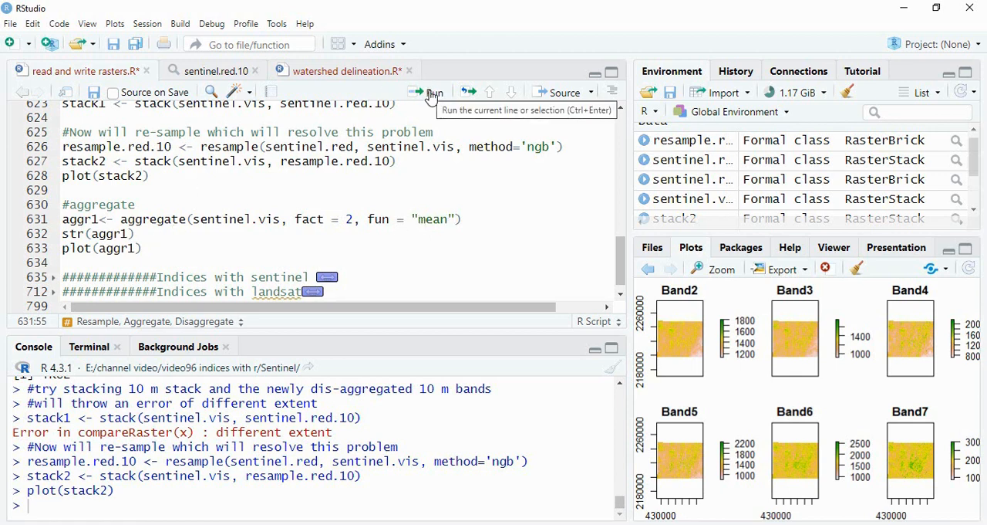
click(422, 91)
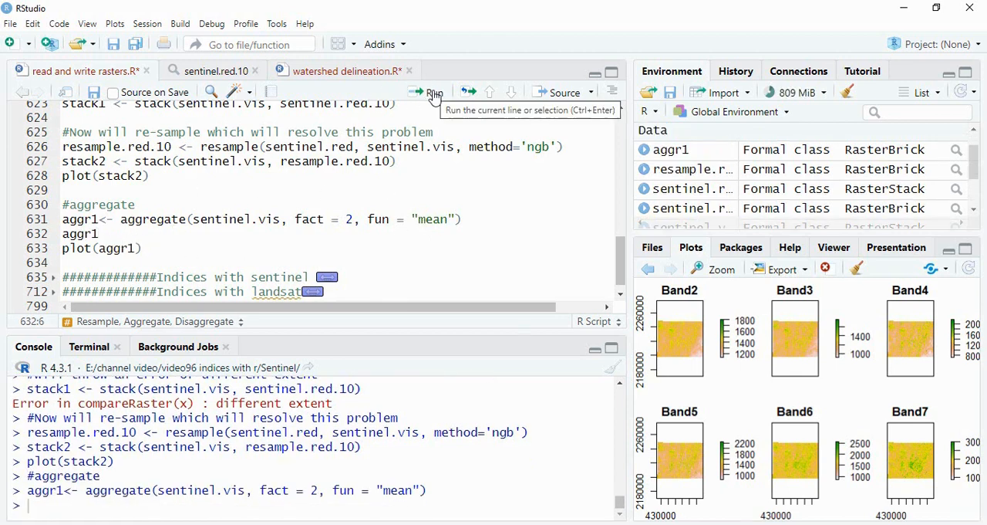
click(431, 92)
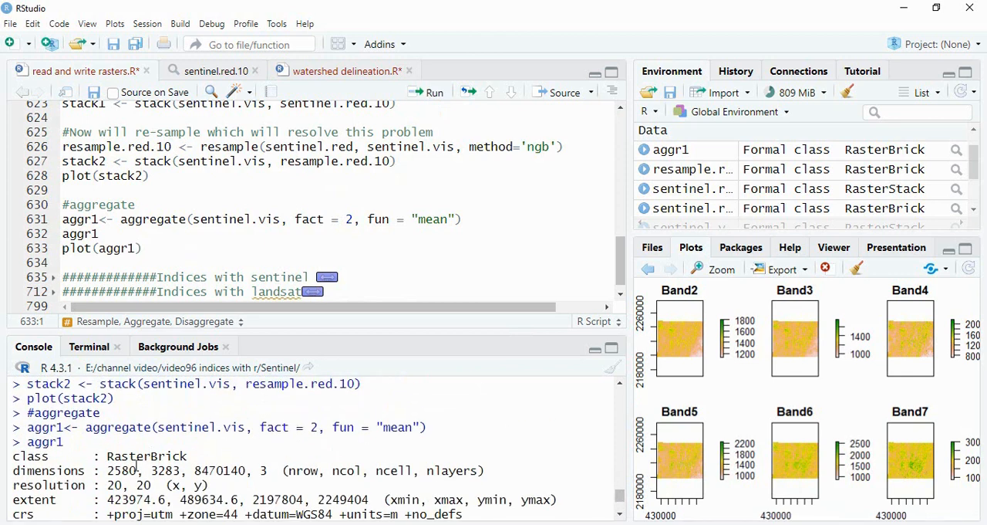